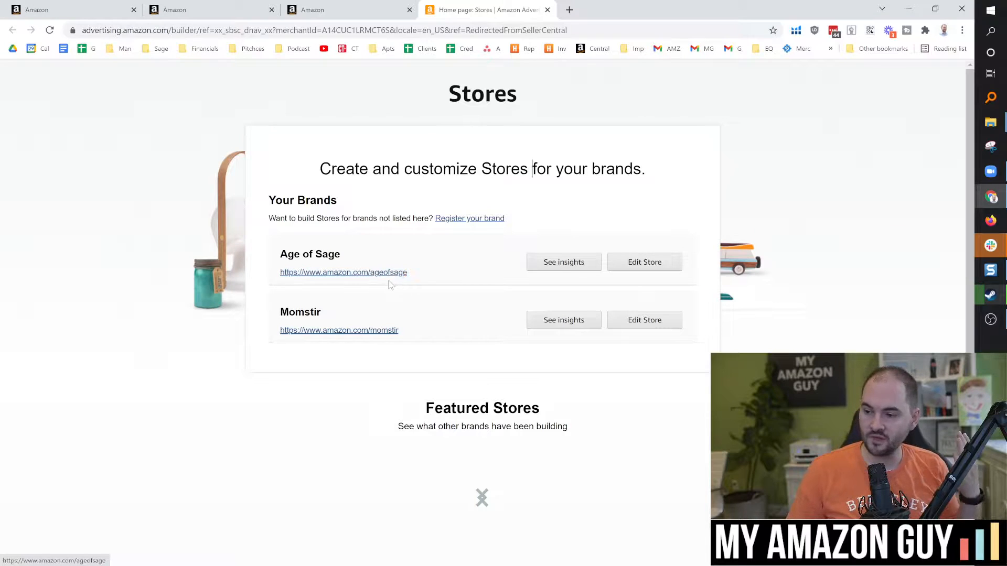
Step: Open the Age of Sage brand store from Your Brands in a new tab and scroll its home page
{"action": "left_click", "coordinate": [343, 271]}
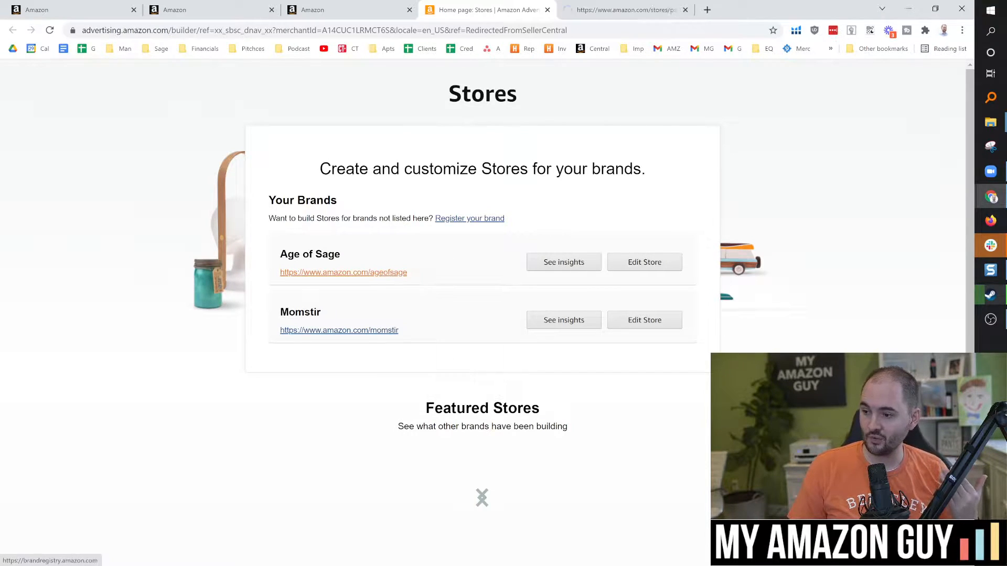
{"action": "left_click", "coordinate": [343, 272]}
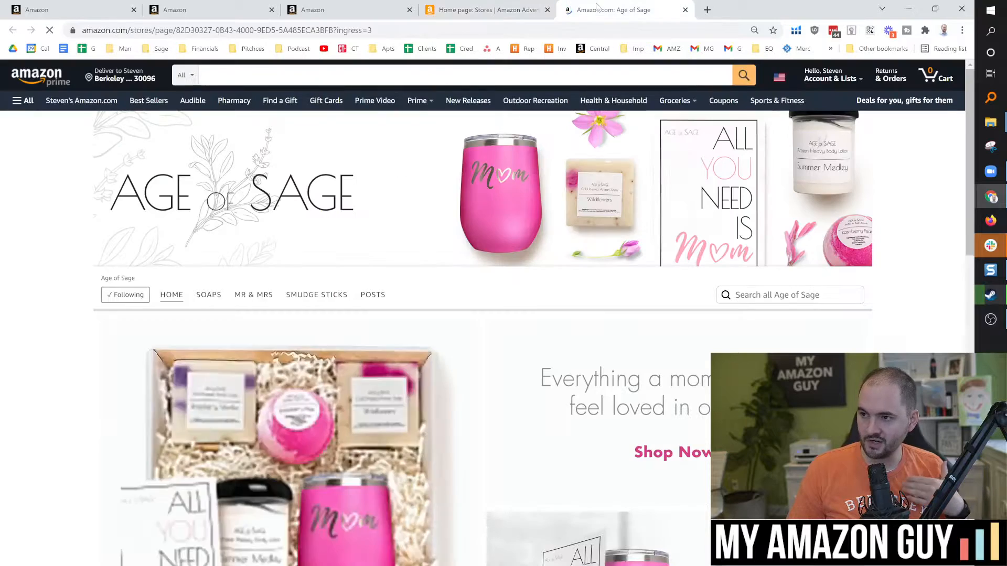
{"action": "scroll", "scroll_direction": "down", "scroll_amount": 3}
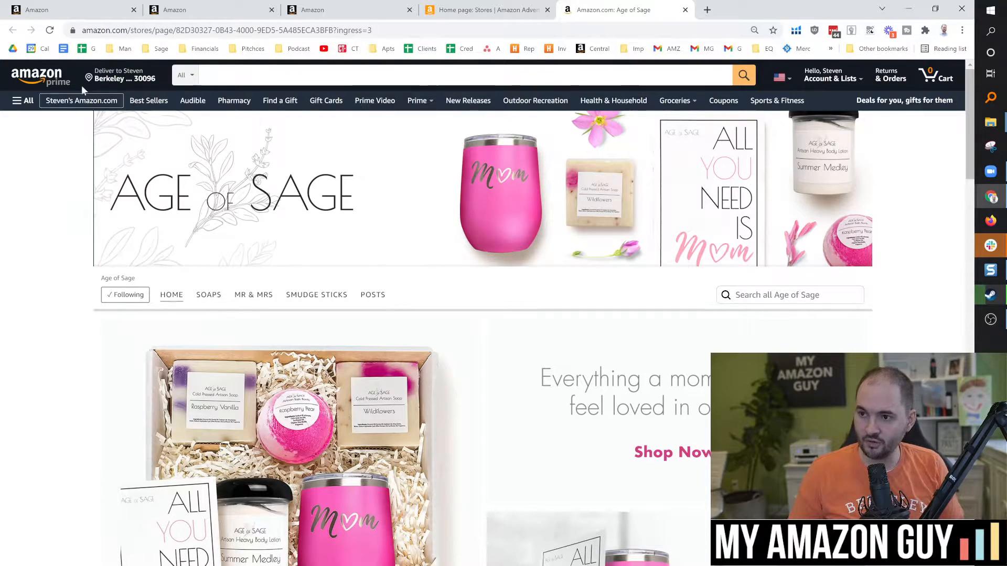
{"action": "mouse_move", "coordinate": [71, 9]}
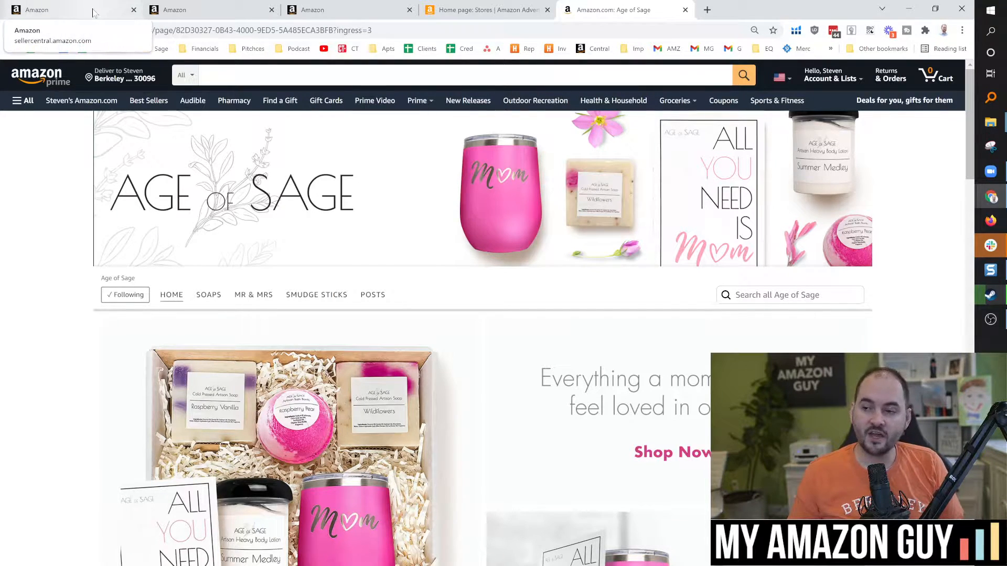
Step: Return to Seller Central and reach Momstir's store details via Settings > Account Info
{"action": "left_click", "coordinate": [64, 9]}
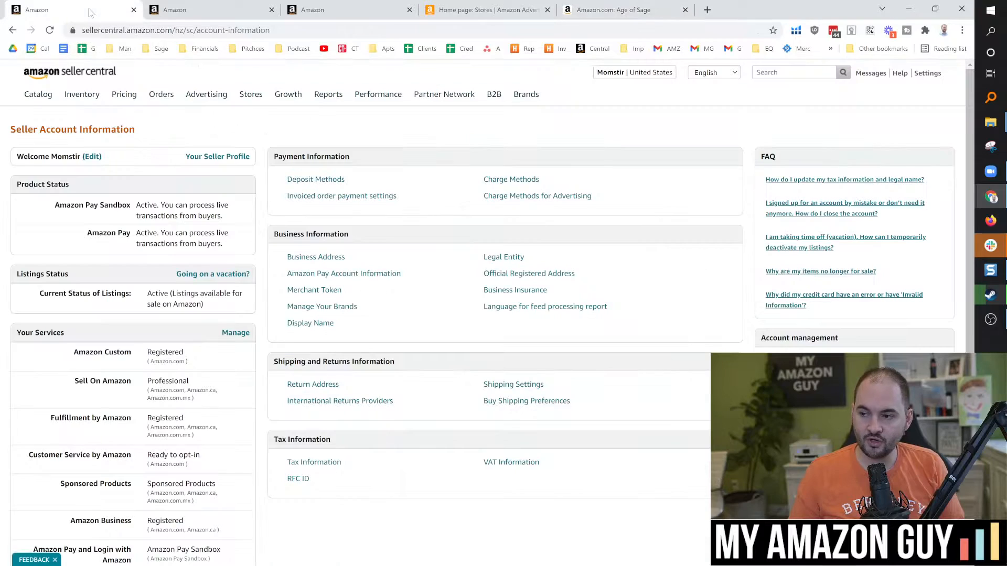
{"action": "left_click", "coordinate": [927, 73]}
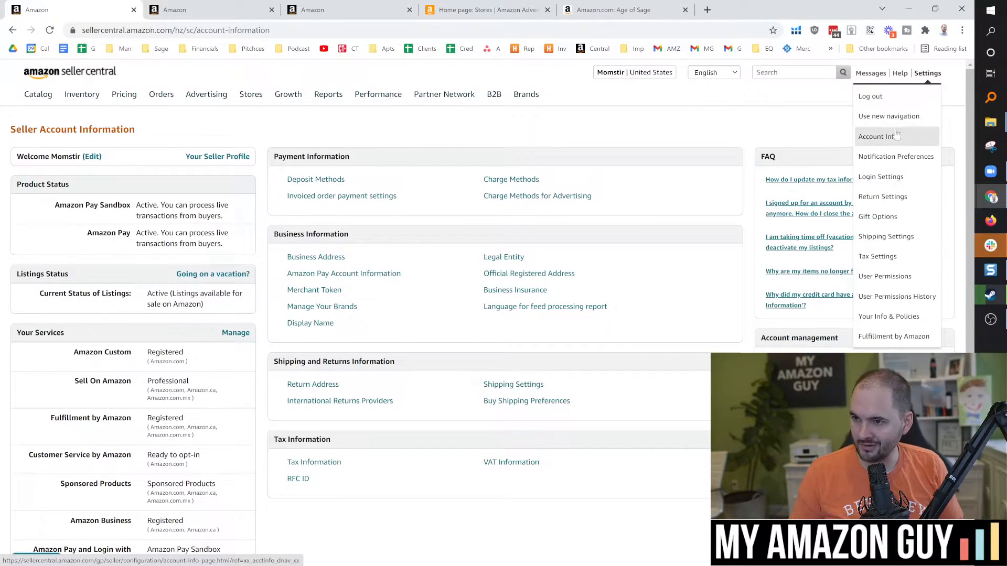
{"action": "left_click", "coordinate": [875, 136]}
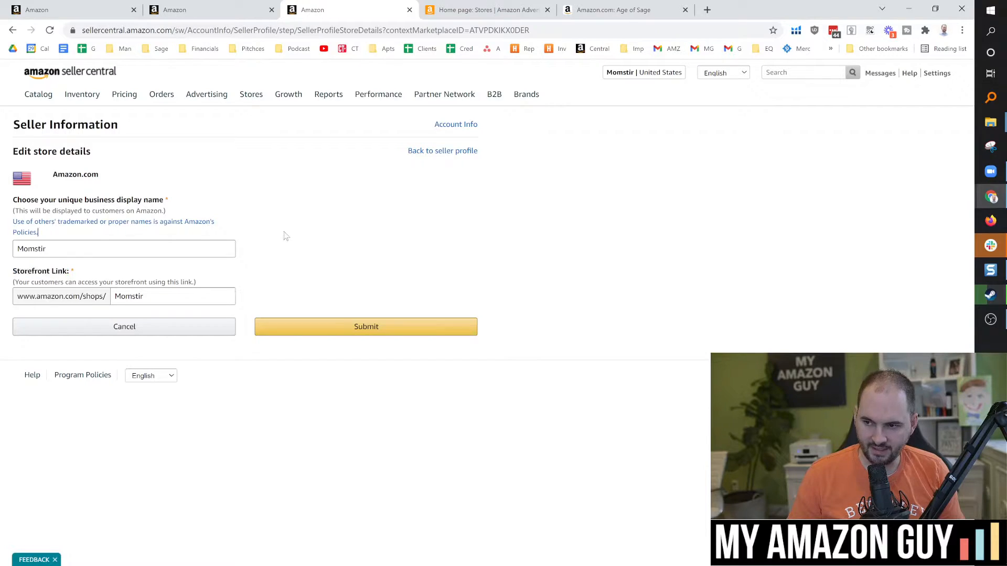
Step: Verify the 'Momstir' display name and Momstir storefront link each show Available
{"action": "left_click", "coordinate": [288, 94]}
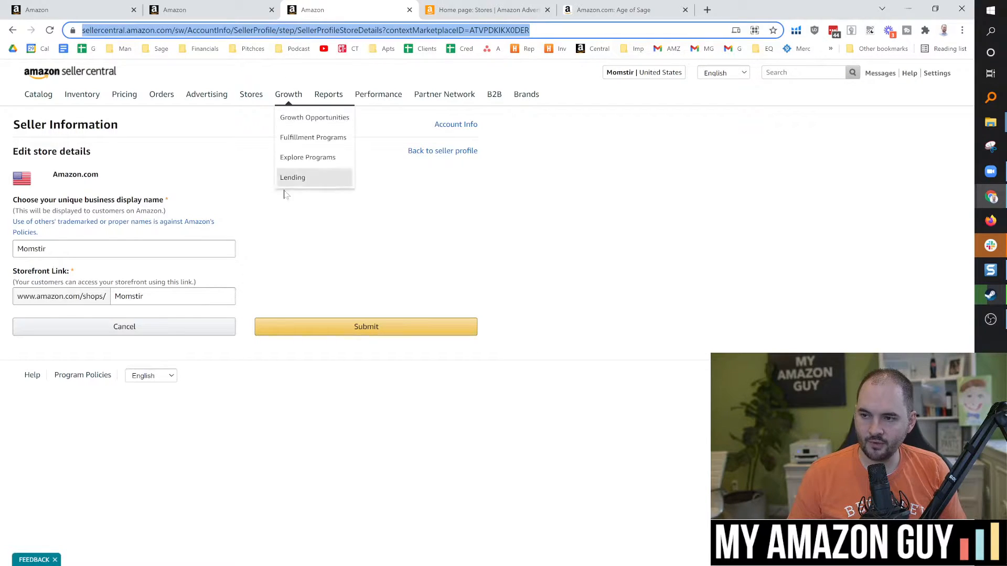
{"action": "left_click", "coordinate": [334, 206]}
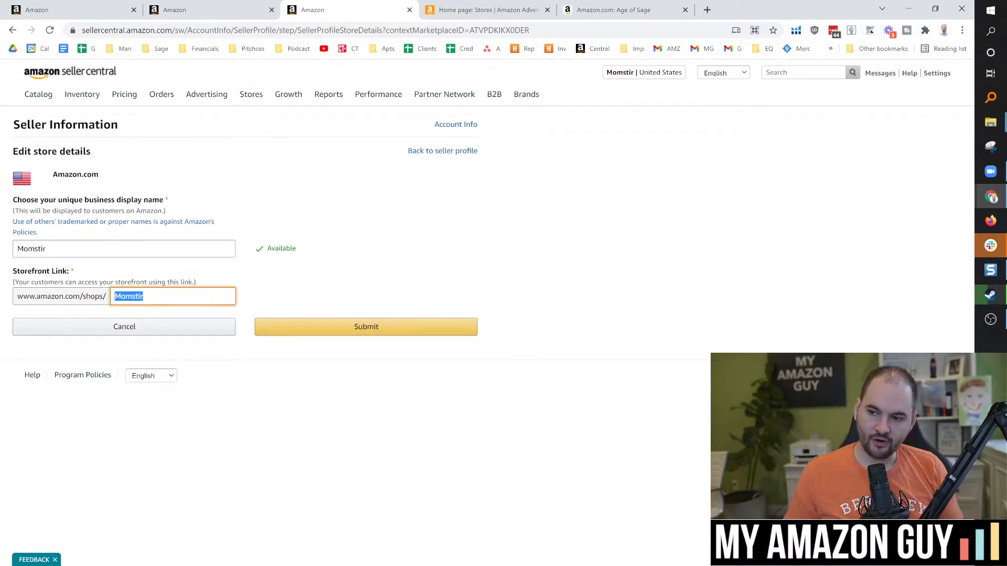
{"action": "left_click", "coordinate": [173, 296]}
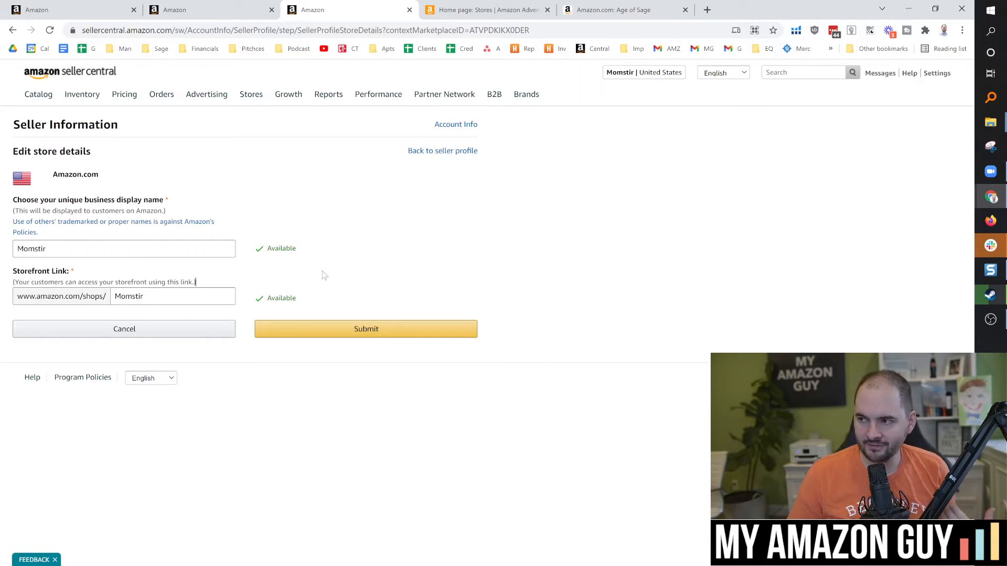
{"action": "mouse_move", "coordinate": [363, 263]}
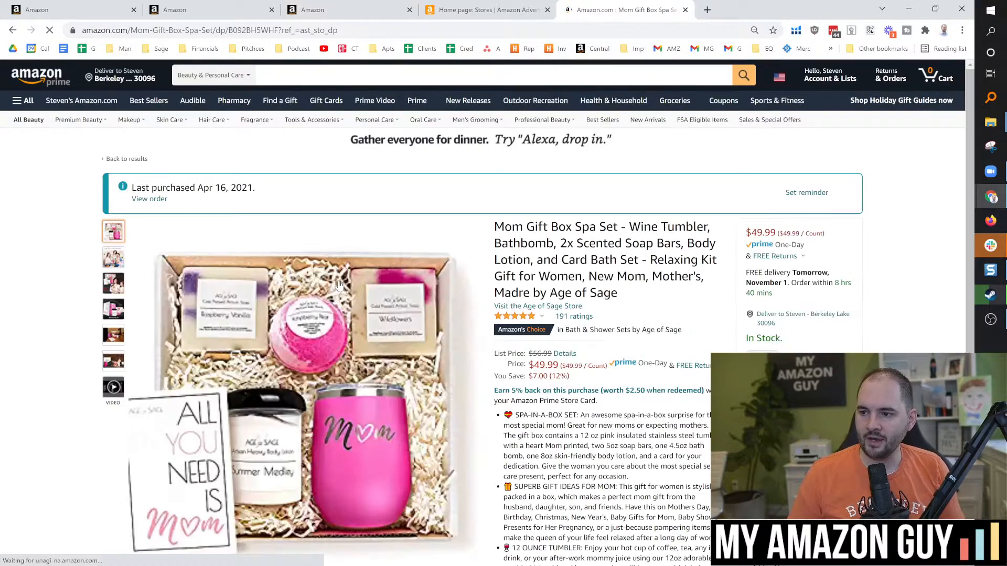
Step: Scroll the Mom Gift Box Spa Set listing to 'Sold by' and open the Momstir seller profile
{"action": "scroll", "scroll_direction": "down", "scroll_amount": 3}
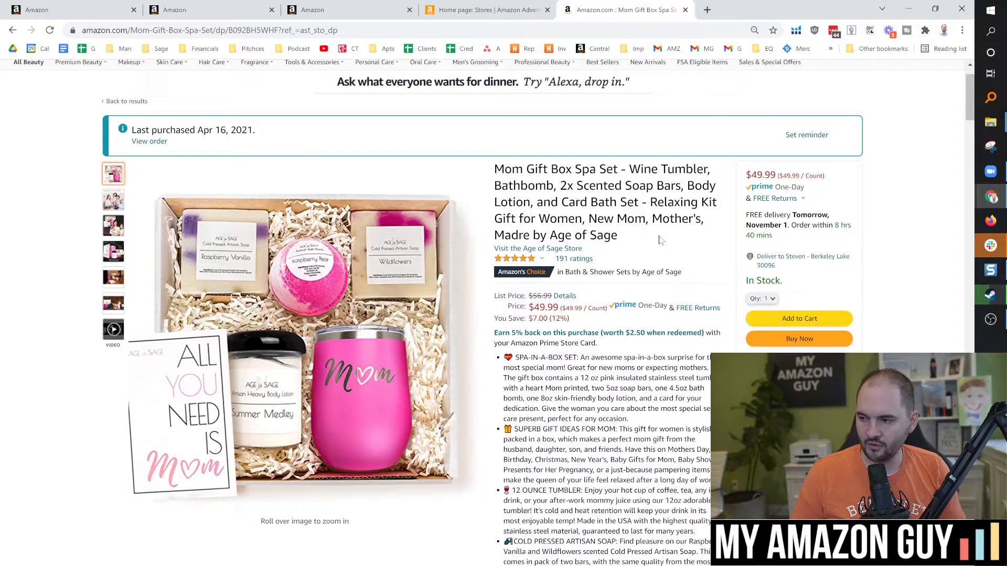
{"action": "scroll", "scroll_direction": "down", "scroll_amount": 3}
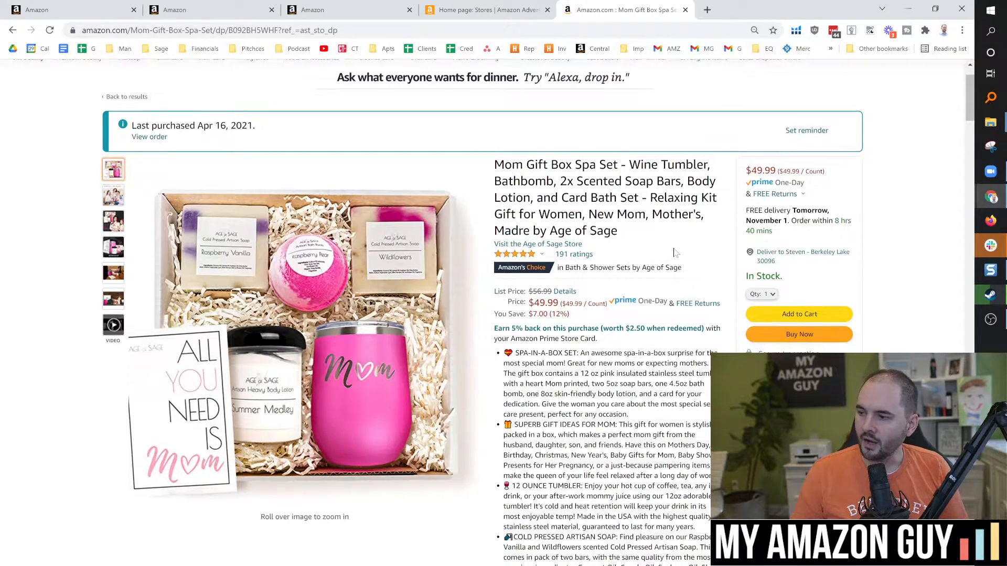
{"action": "scroll", "scroll_direction": "down", "scroll_amount": 3}
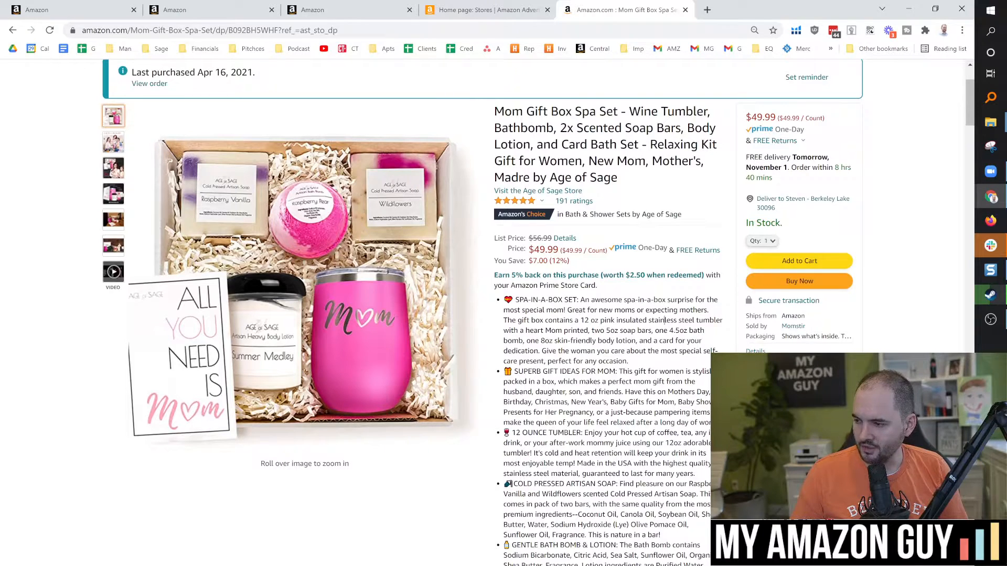
{"action": "scroll", "scroll_direction": "down", "scroll_amount": 3}
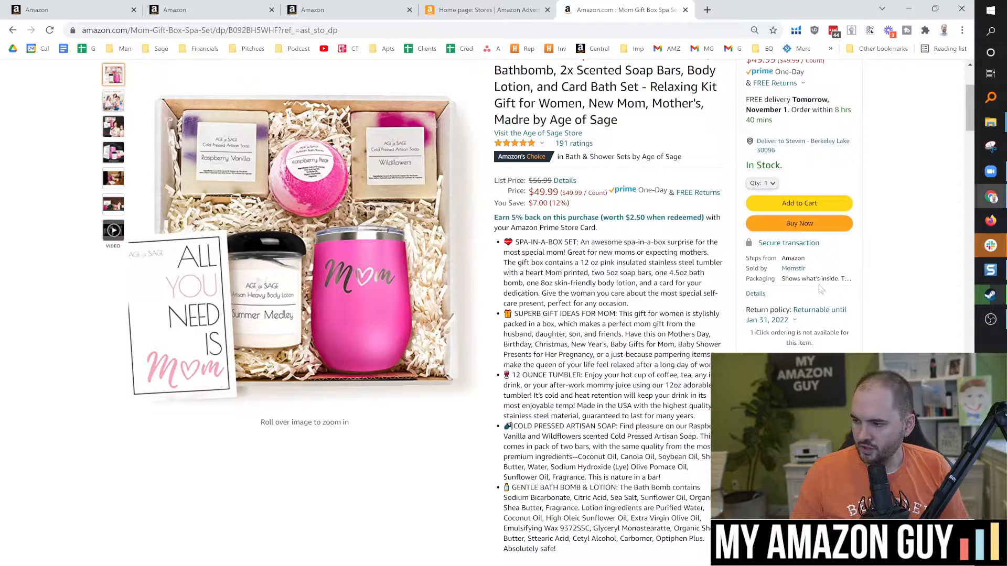
{"action": "double_click", "coordinate": [774, 258]}
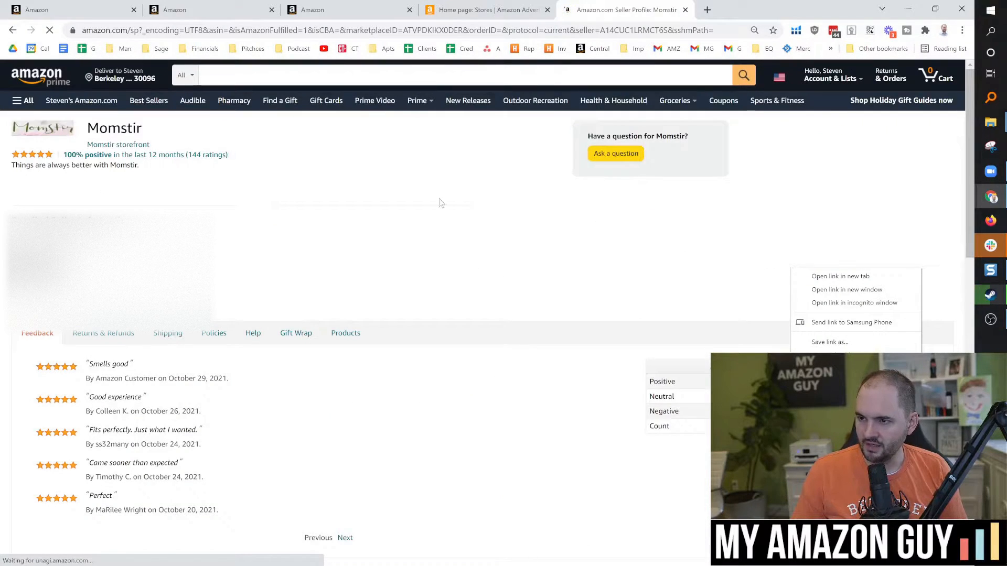
Step: Show Momstir's products and open the White Sage Smudge Sticks listing in a new tab
{"action": "left_click", "coordinate": [437, 229]}
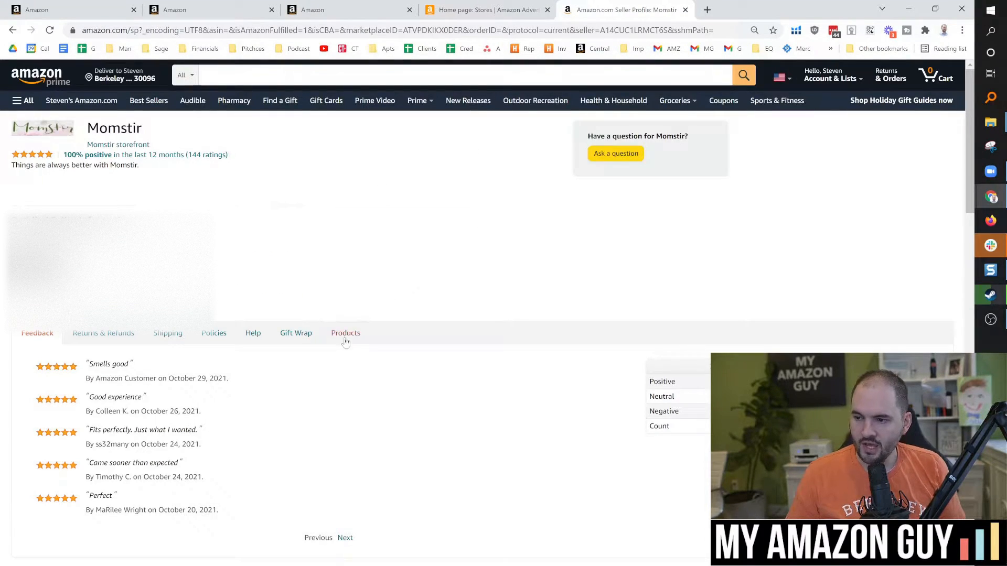
{"action": "left_click", "coordinate": [346, 333]}
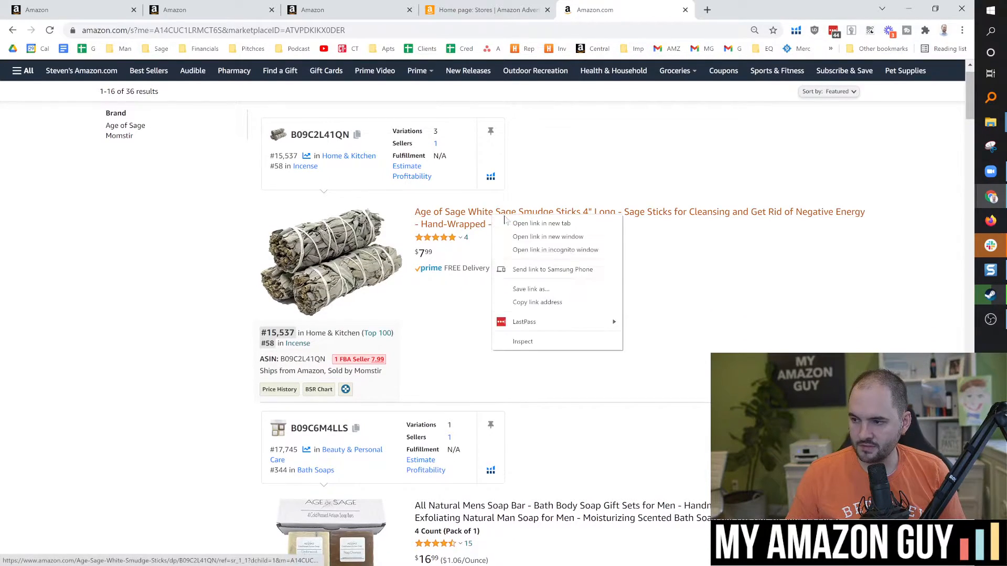
{"action": "left_click", "coordinate": [541, 223]}
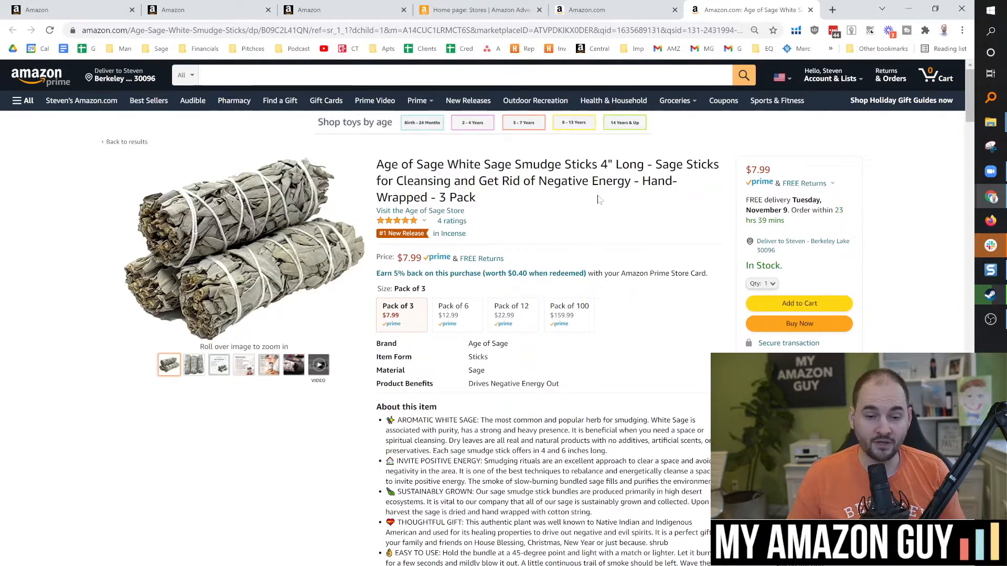
{"action": "mouse_move", "coordinate": [589, 212]}
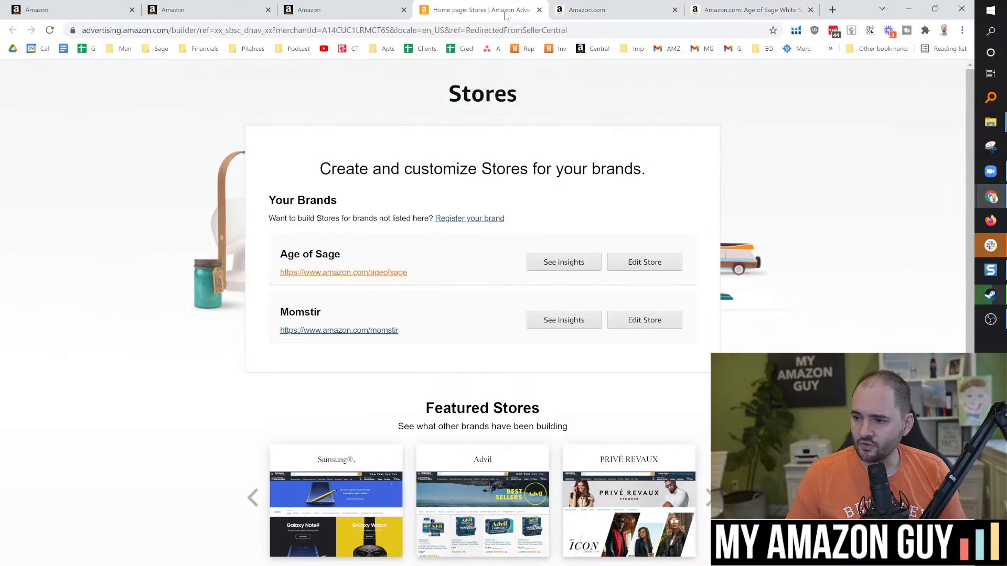
{"action": "mouse_move", "coordinate": [343, 272]}
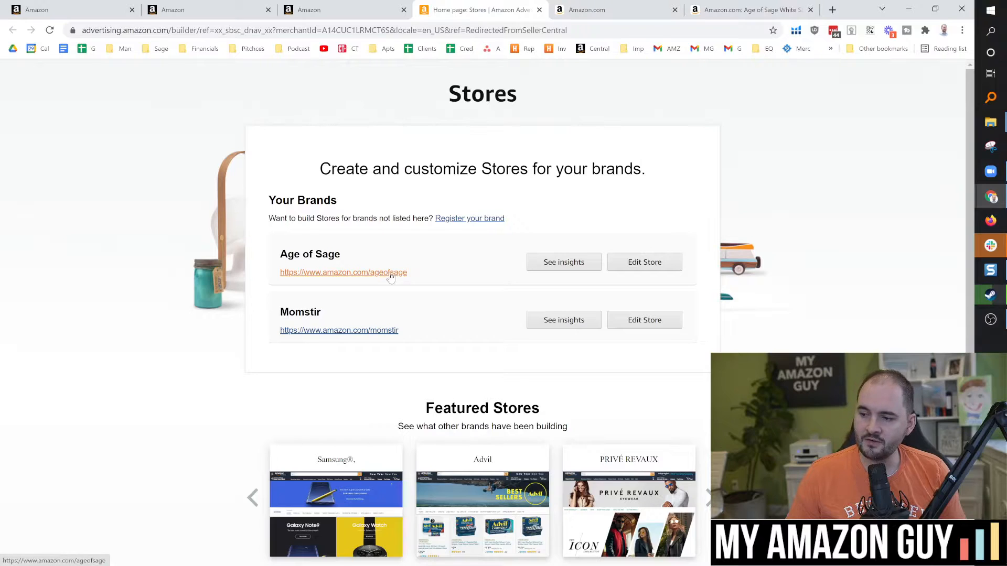
Step: Browse the Age of Sage store page, then return to Momstir's 36-item results
{"action": "left_click", "coordinate": [343, 271]}
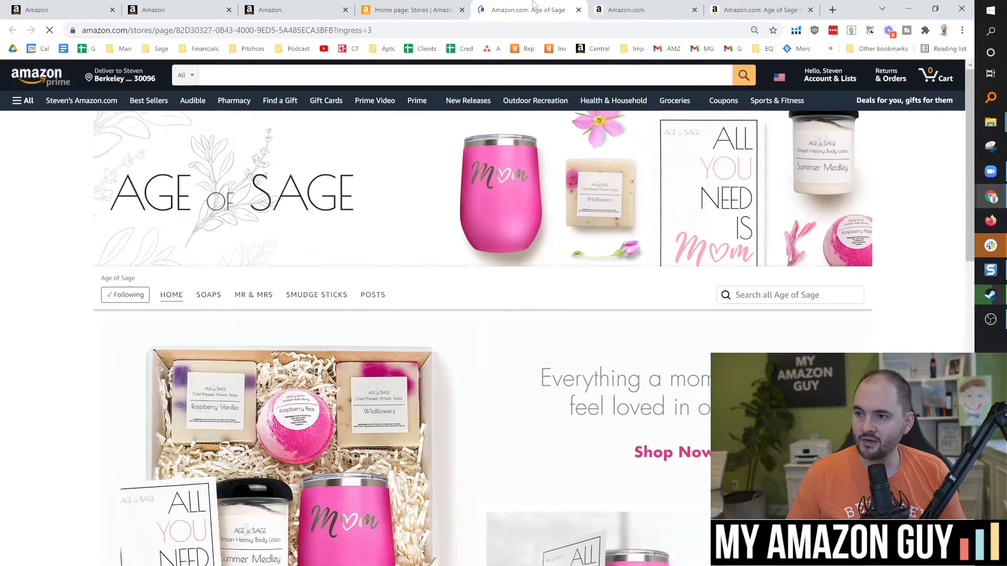
{"action": "scroll", "scroll_direction": "down", "scroll_amount": 3}
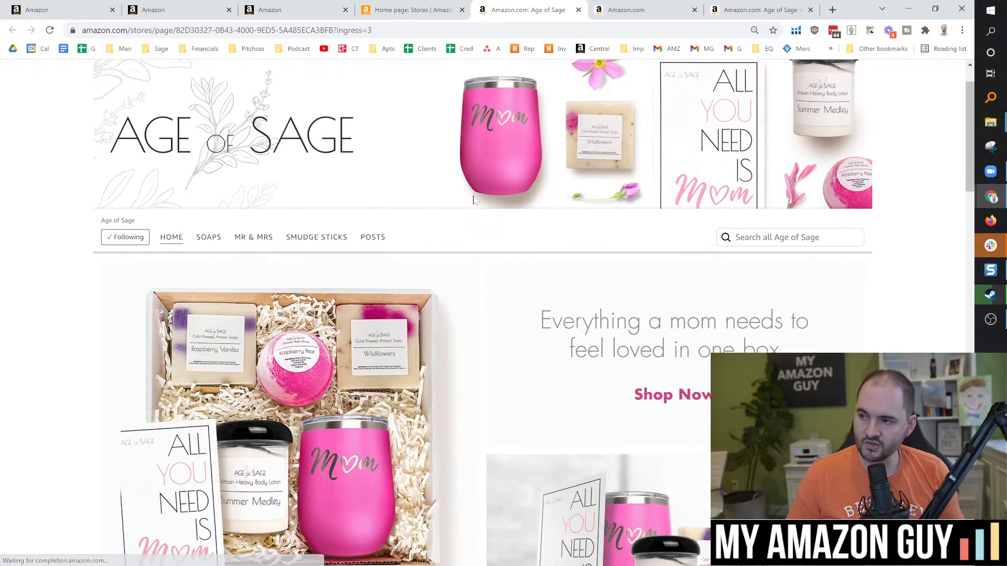
{"action": "scroll", "scroll_direction": "down", "scroll_amount": 3}
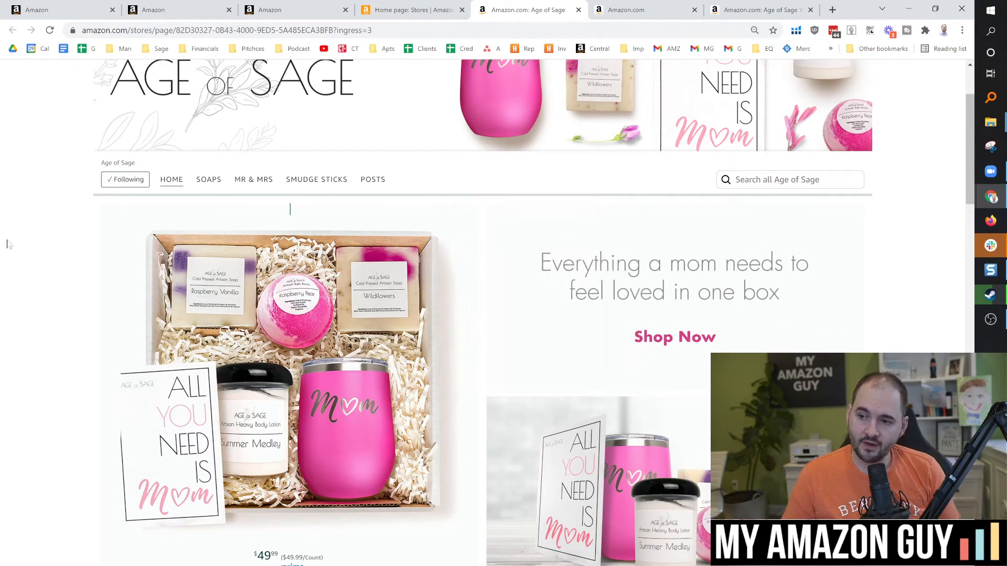
{"action": "scroll", "scroll_direction": "down", "scroll_amount": 3}
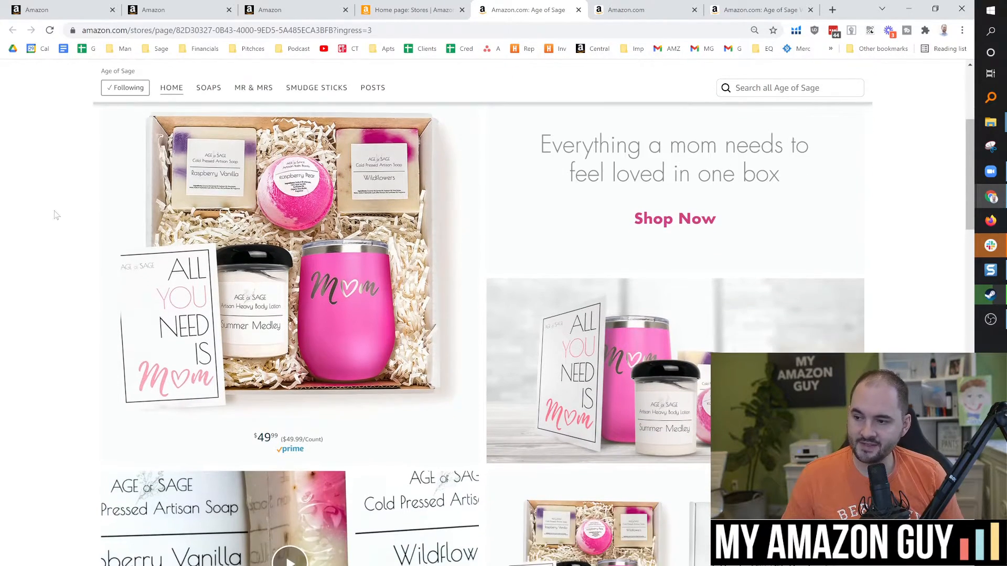
{"action": "scroll", "scroll_direction": "up", "scroll_amount": 3}
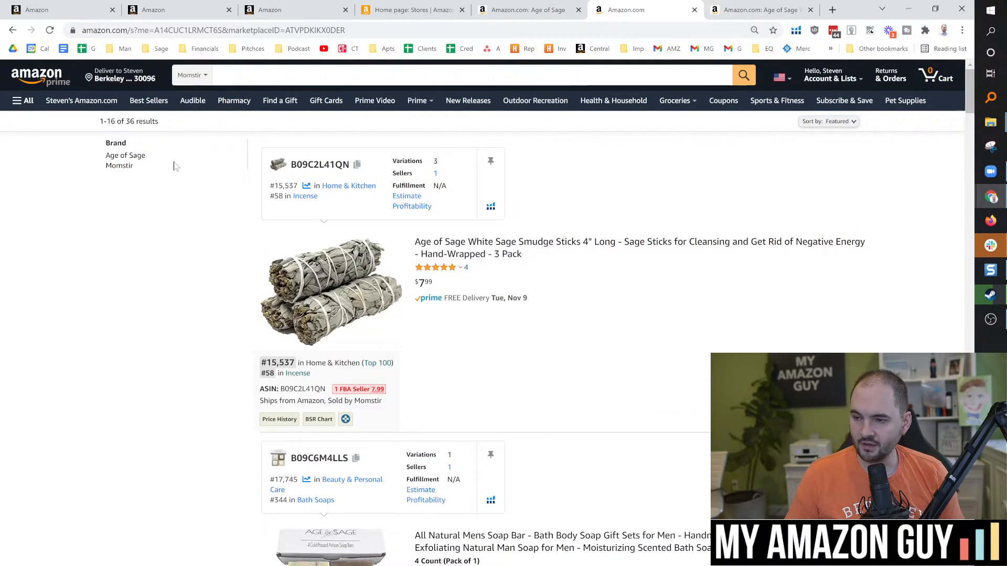
{"action": "mouse_move", "coordinate": [189, 178]}
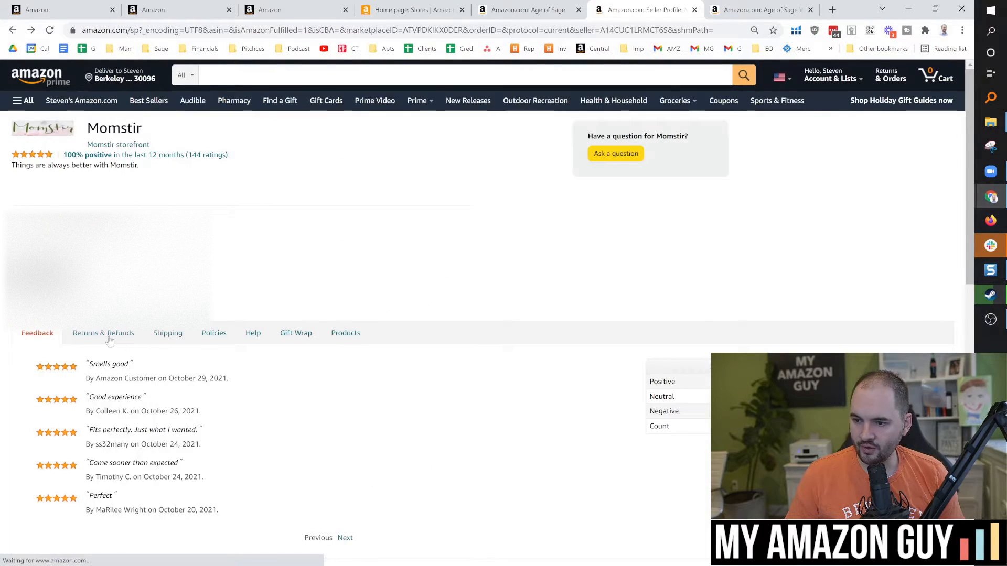
{"action": "left_click", "coordinate": [214, 332]}
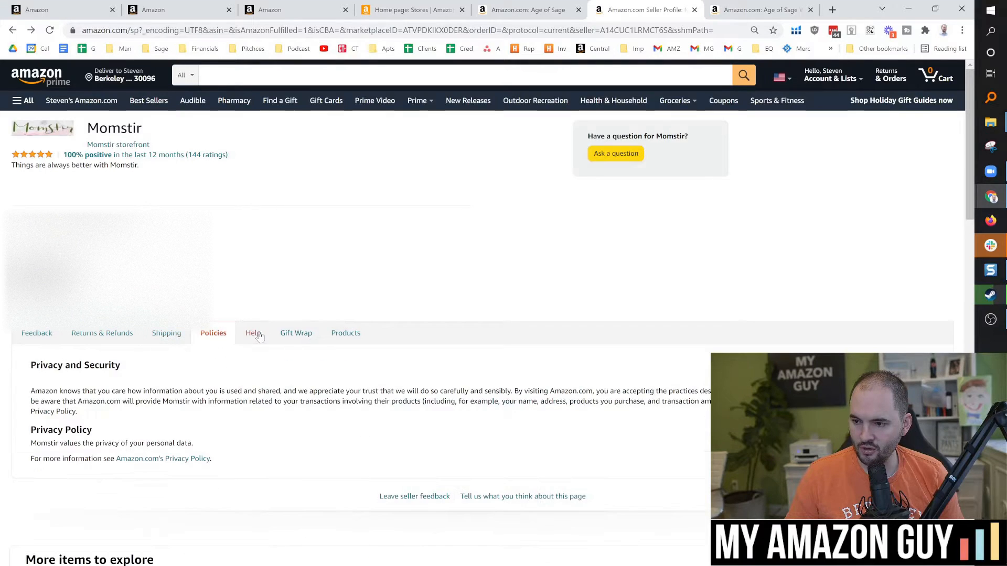
{"action": "left_click", "coordinate": [294, 333]}
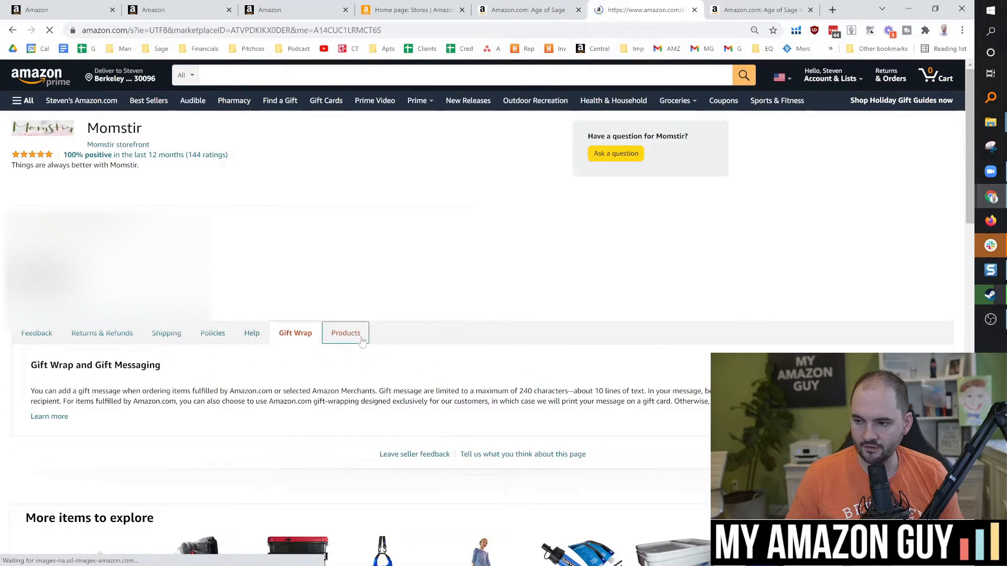
{"action": "left_click", "coordinate": [345, 333]}
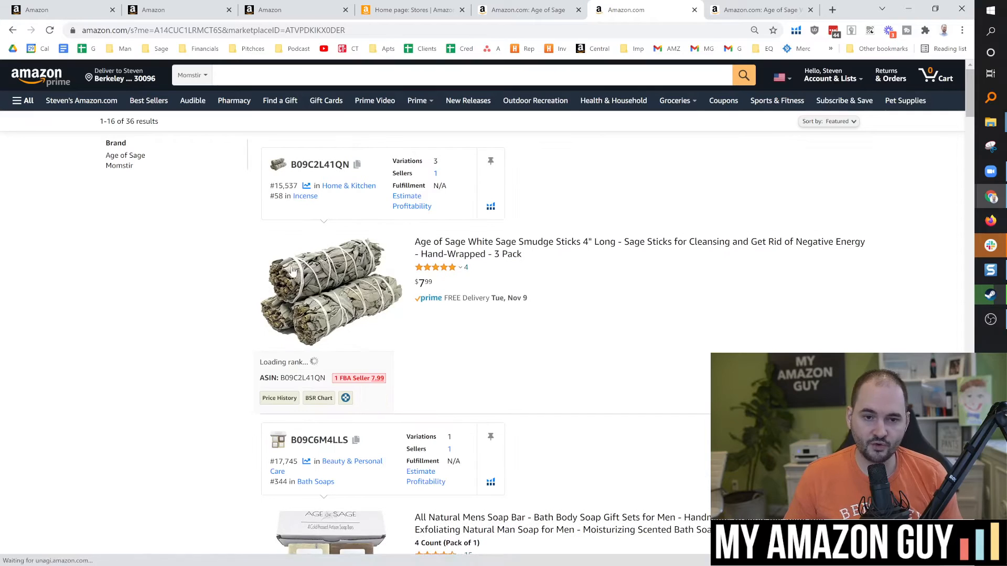
{"action": "scroll", "scroll_direction": "down", "scroll_amount": 3}
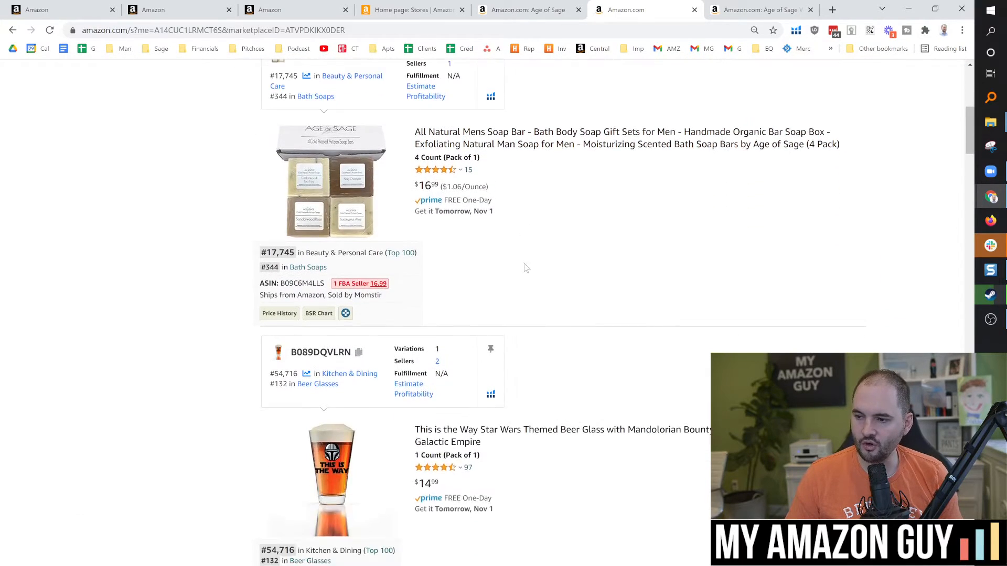
{"action": "scroll", "scroll_direction": "down", "scroll_amount": 3}
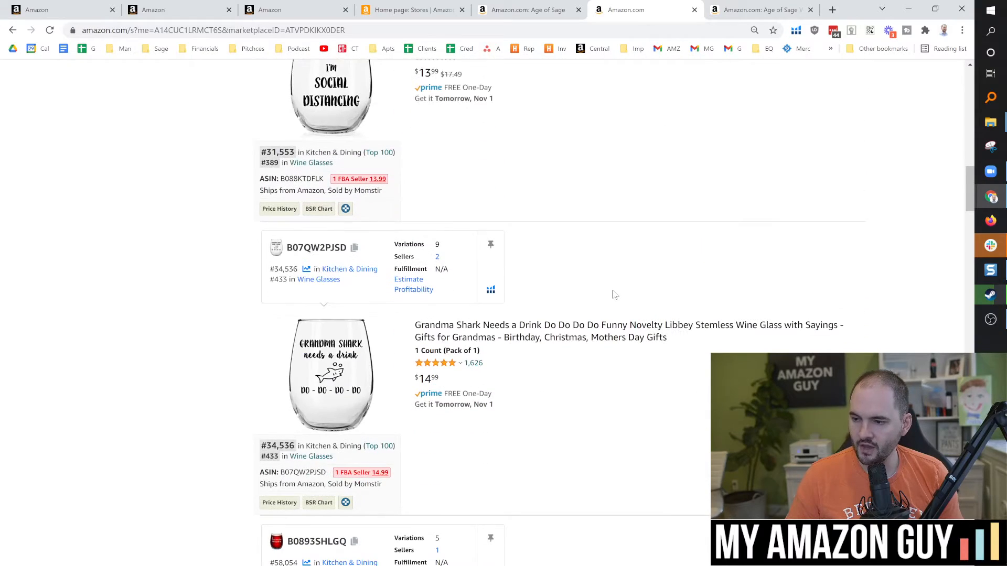
{"action": "scroll", "scroll_direction": "down", "scroll_amount": 3}
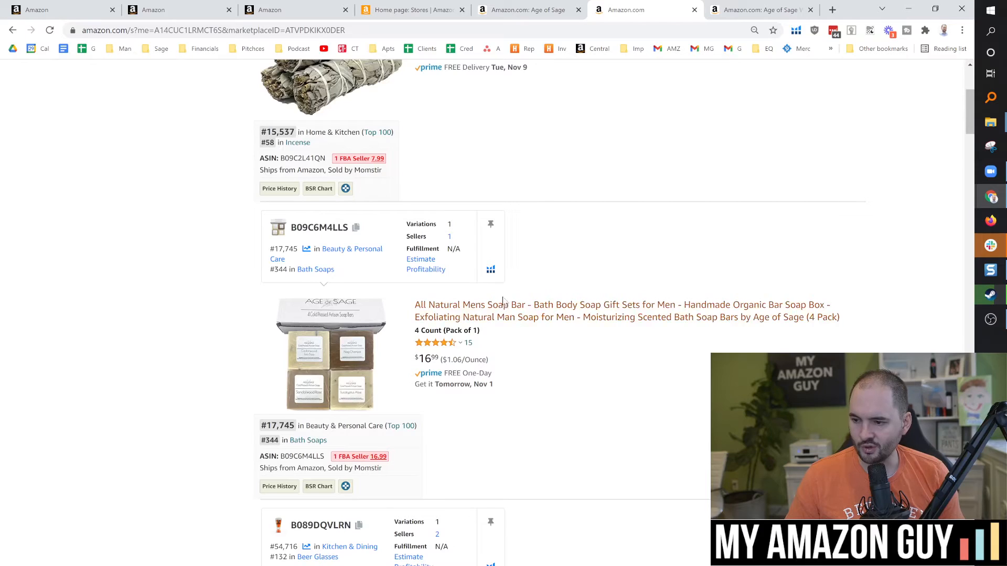
{"action": "scroll", "scroll_direction": "down", "scroll_amount": 3}
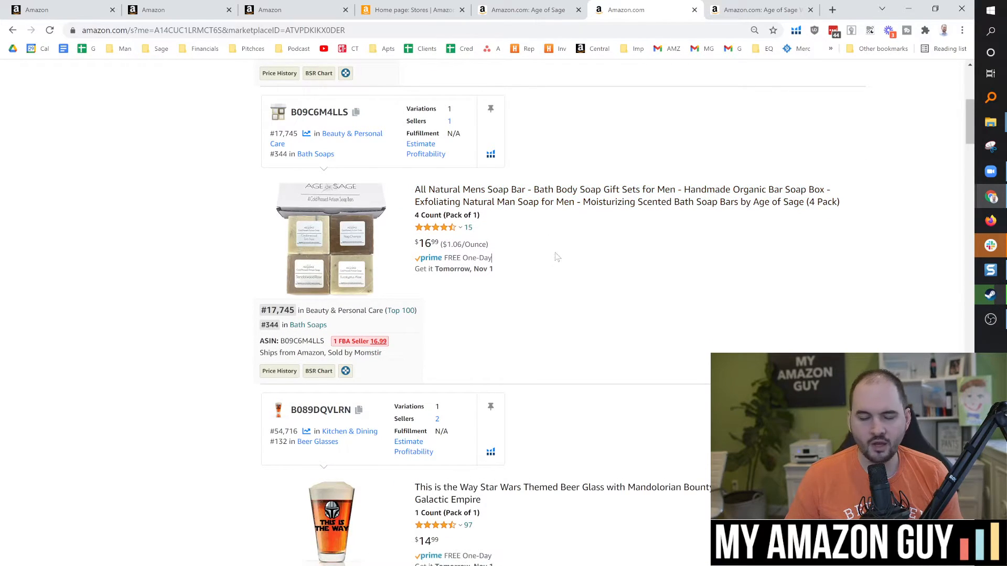
{"action": "scroll", "scroll_direction": "down", "scroll_amount": 3}
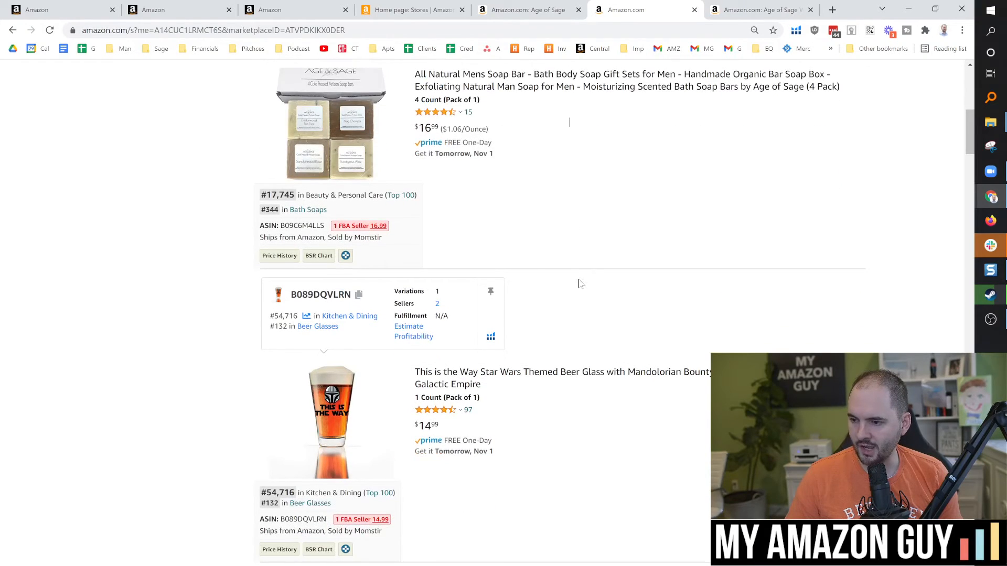
{"action": "scroll", "scroll_direction": "down", "scroll_amount": 3}
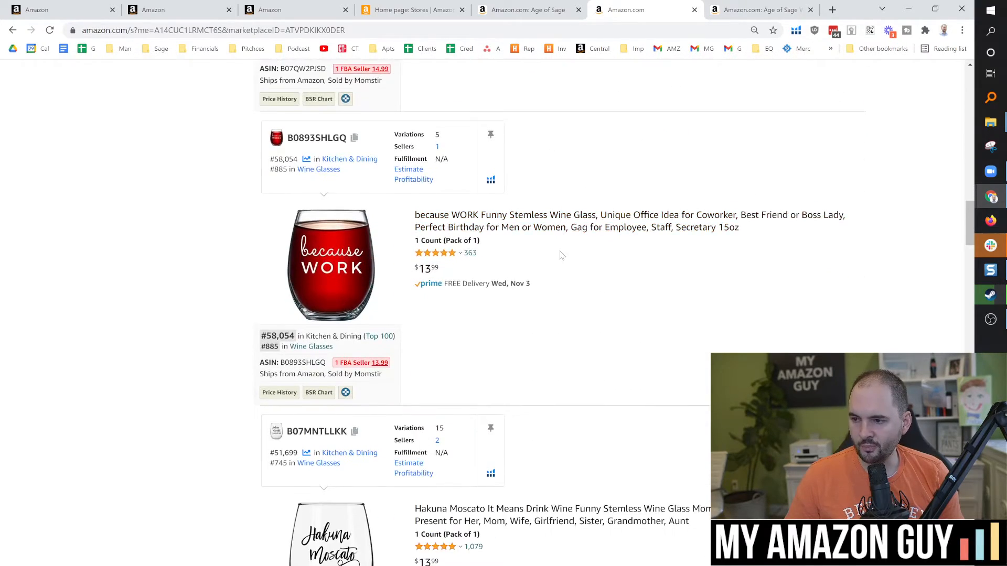
{"action": "scroll", "scroll_direction": "down", "scroll_amount": 3}
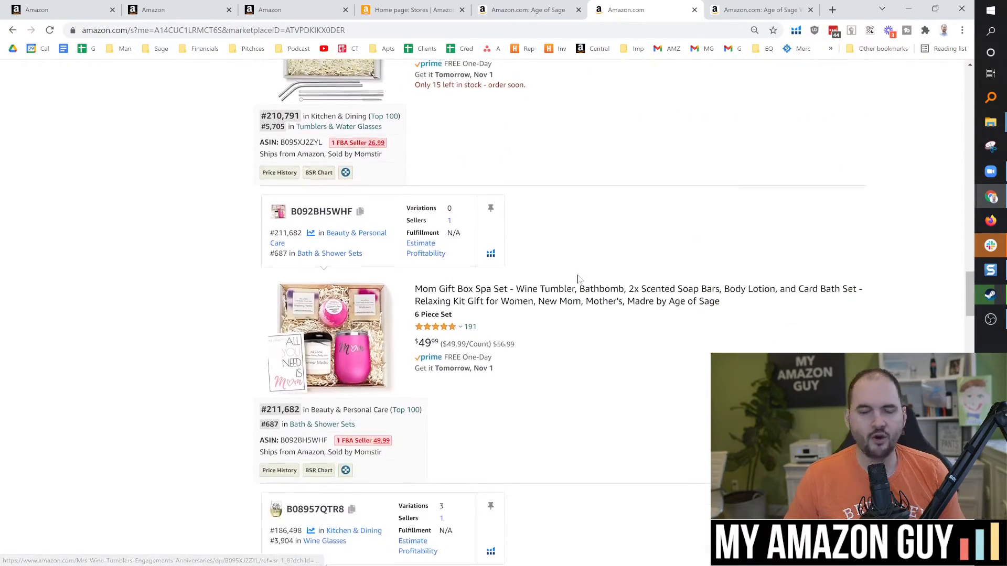
{"action": "scroll", "scroll_direction": "down", "scroll_amount": 3}
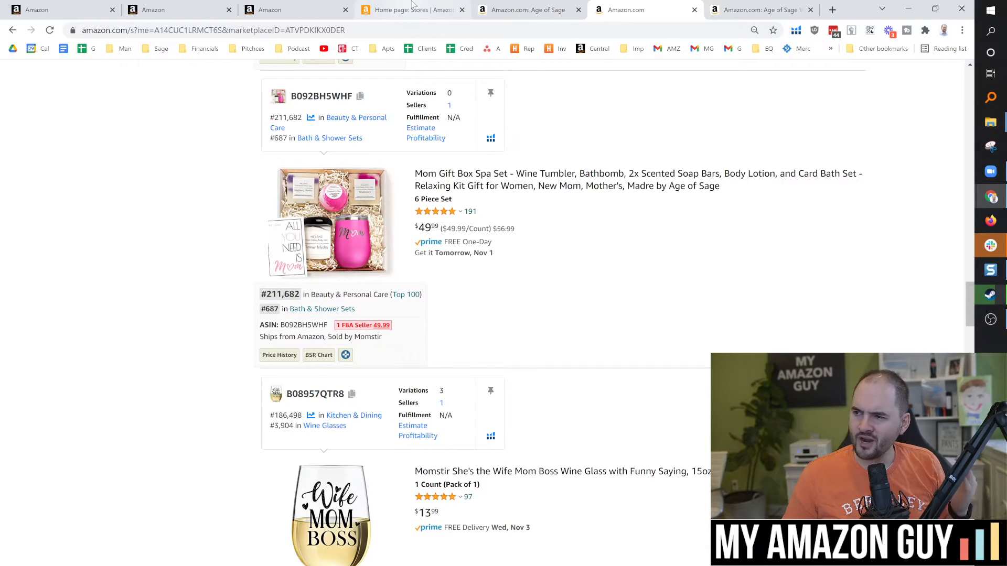
{"action": "mouse_move", "coordinate": [409, 10]}
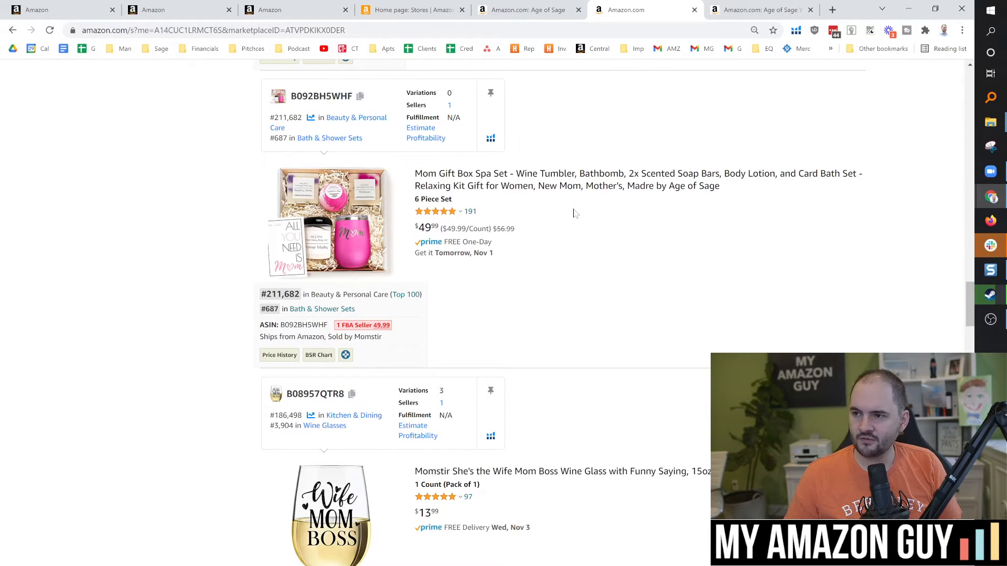
Step: Check the Momstir storefront link field, then open the Mom Gift Box Spa Set product page
{"action": "left_click", "coordinate": [295, 10]}
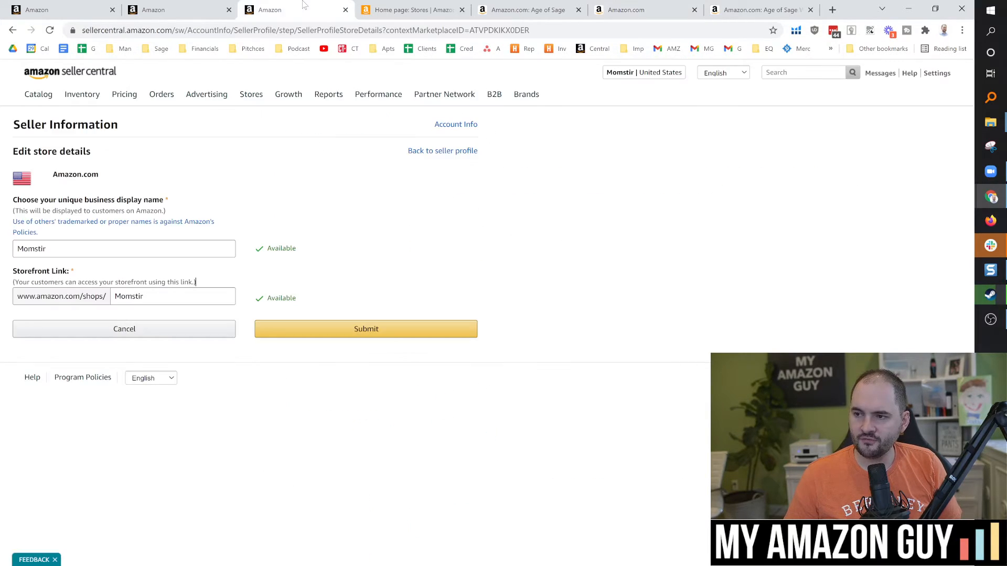
{"action": "left_click", "coordinate": [123, 249]}
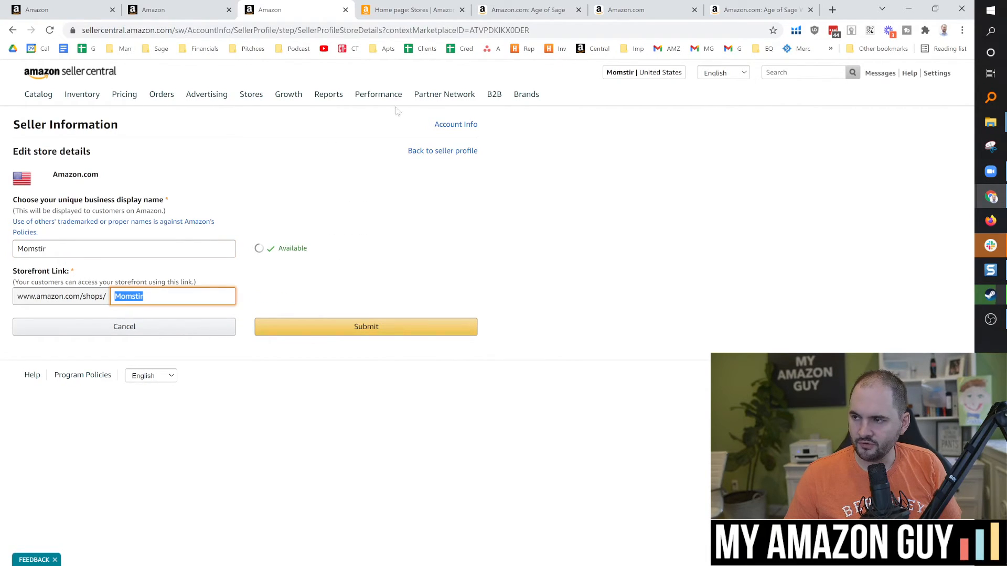
{"action": "left_click", "coordinate": [636, 10]}
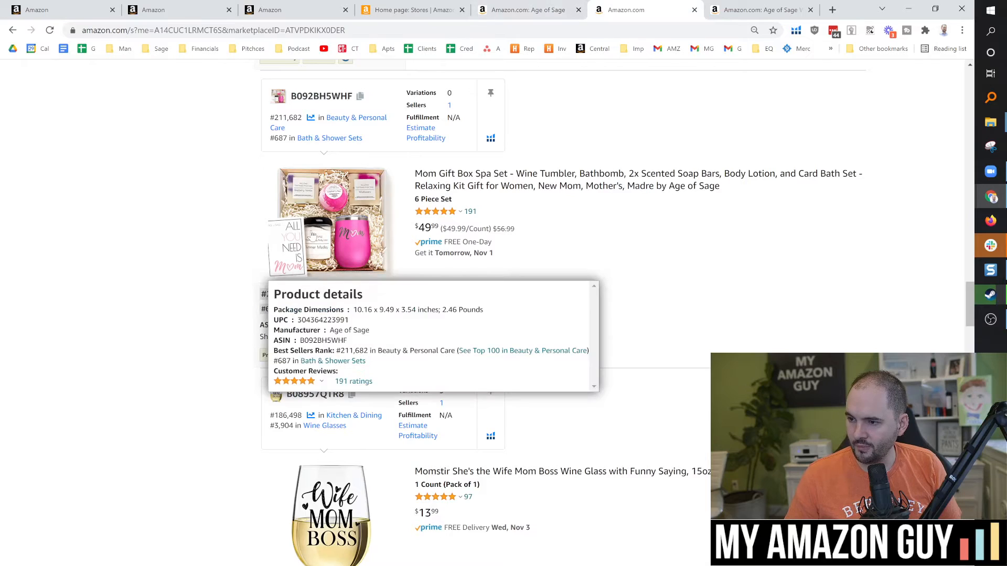
{"action": "left_click", "coordinate": [638, 180]}
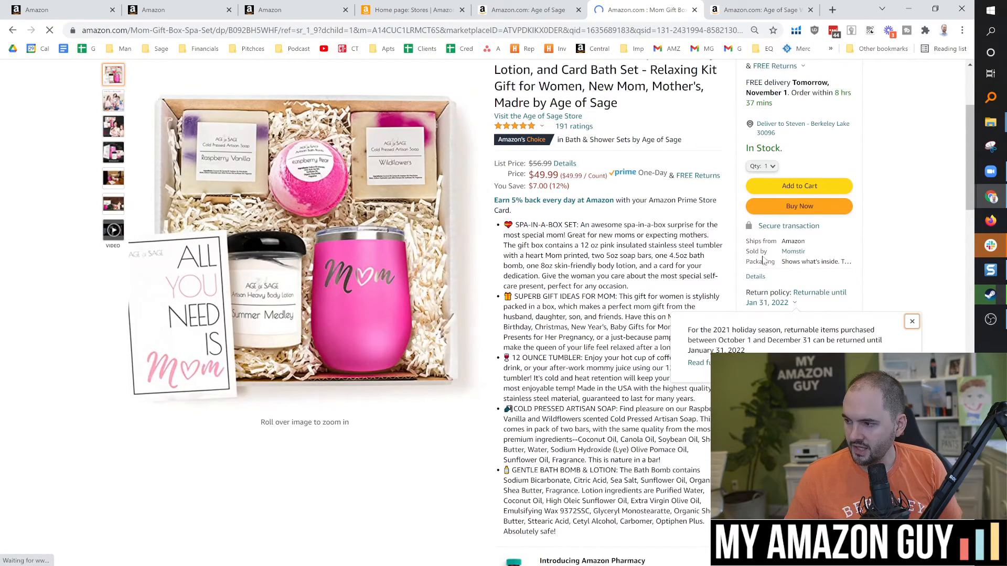